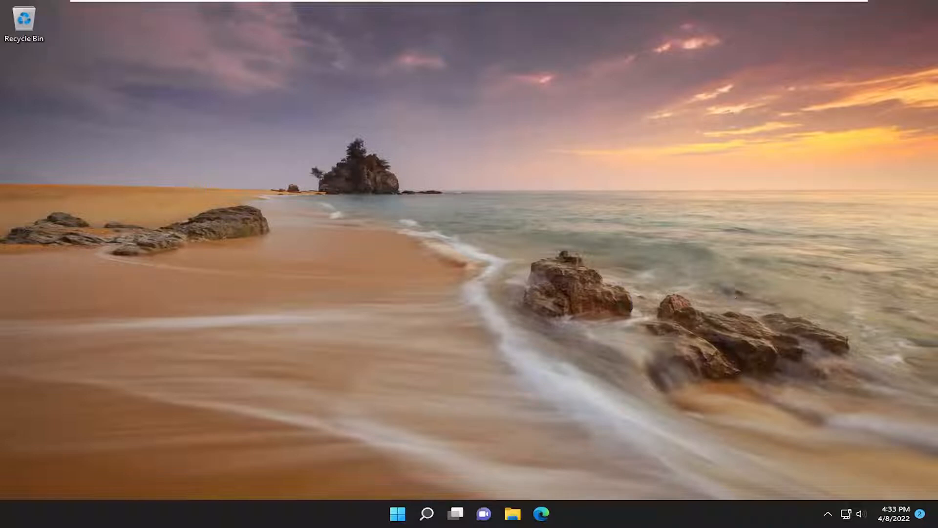
# Search Windows for 'device manager' to launch Device Manager.
pyautogui.click(427, 513)
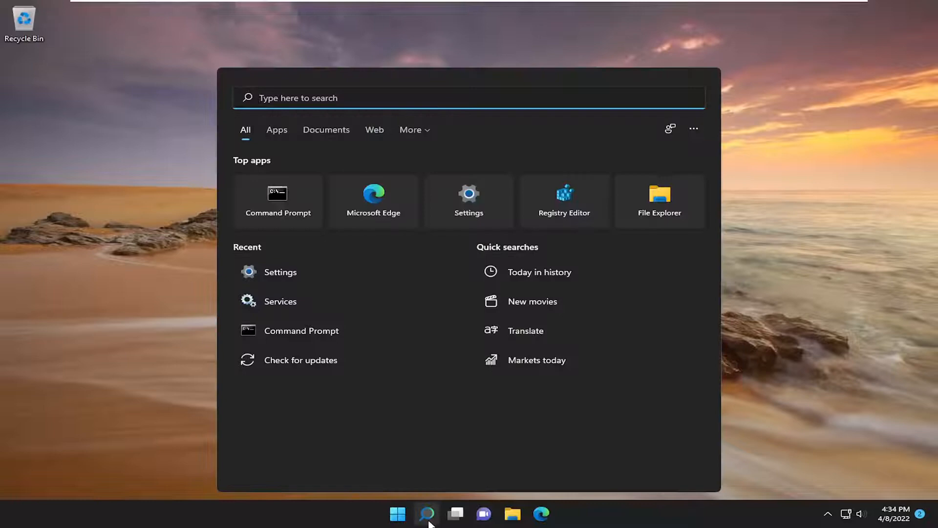
pyautogui.write('device manager')
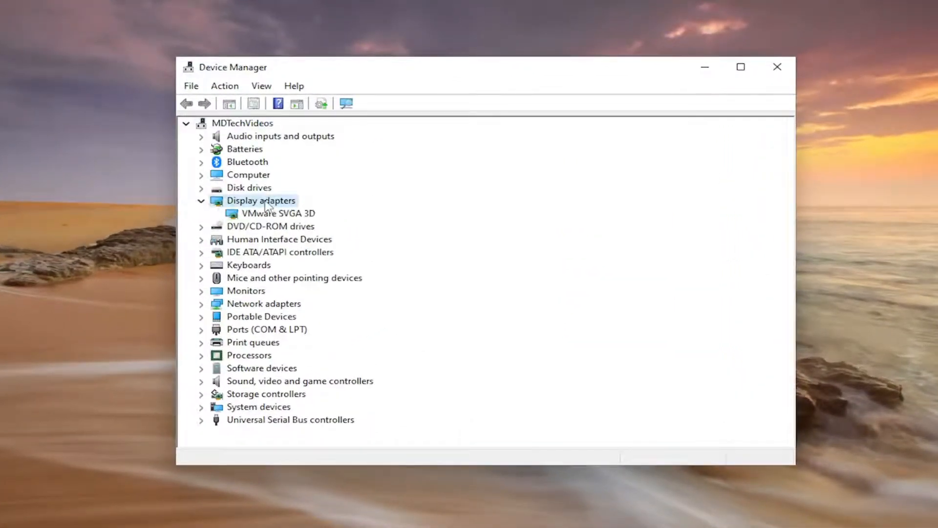
# Update the VMware SVGA 3D driver via automatic search, then check Windows Update for newer drivers.
pyautogui.rightClick(277, 213)
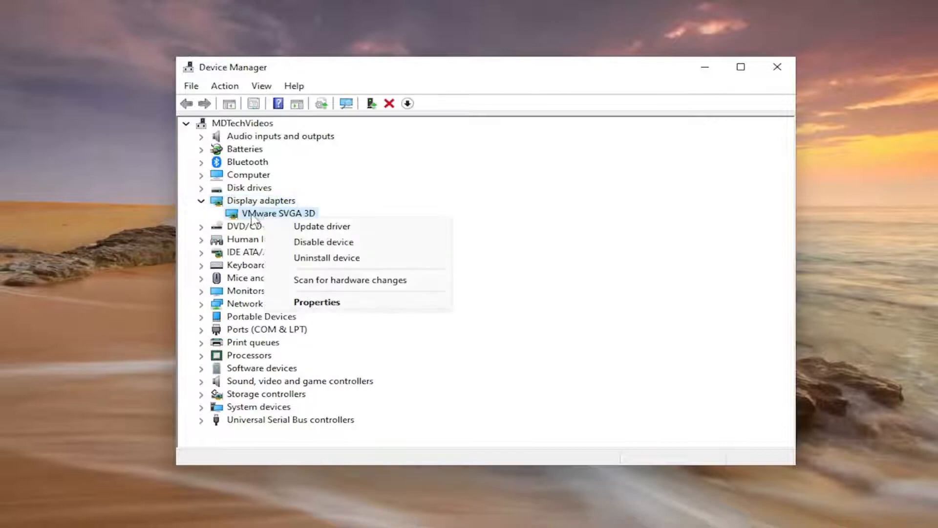
pyautogui.moveTo(322, 226)
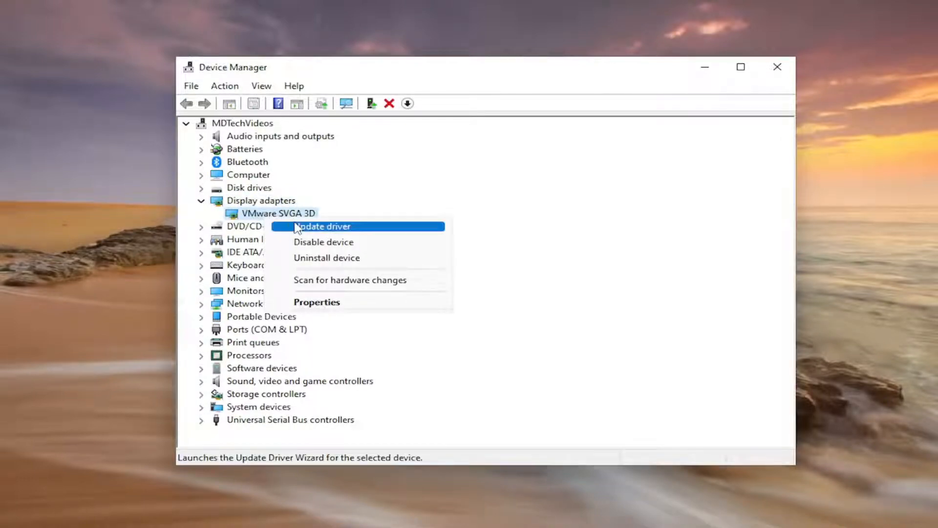
pyautogui.click(321, 226)
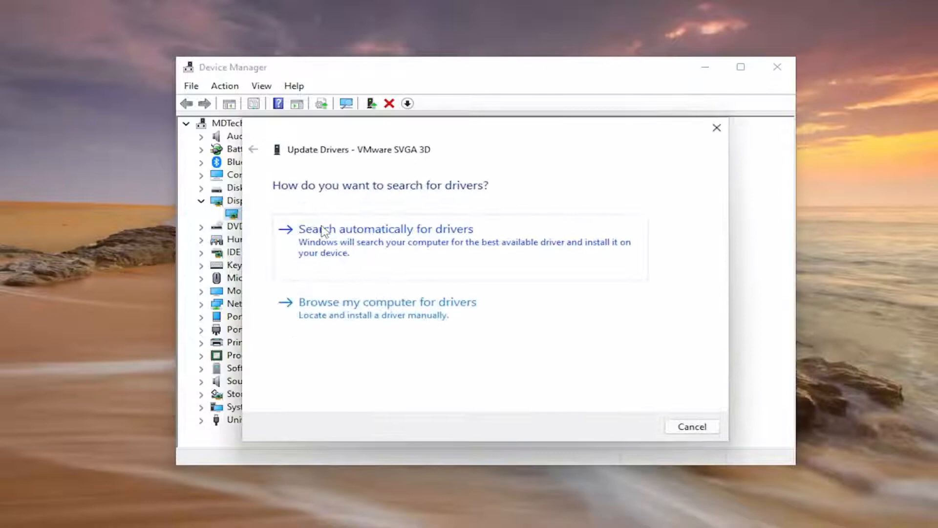
pyautogui.click(386, 229)
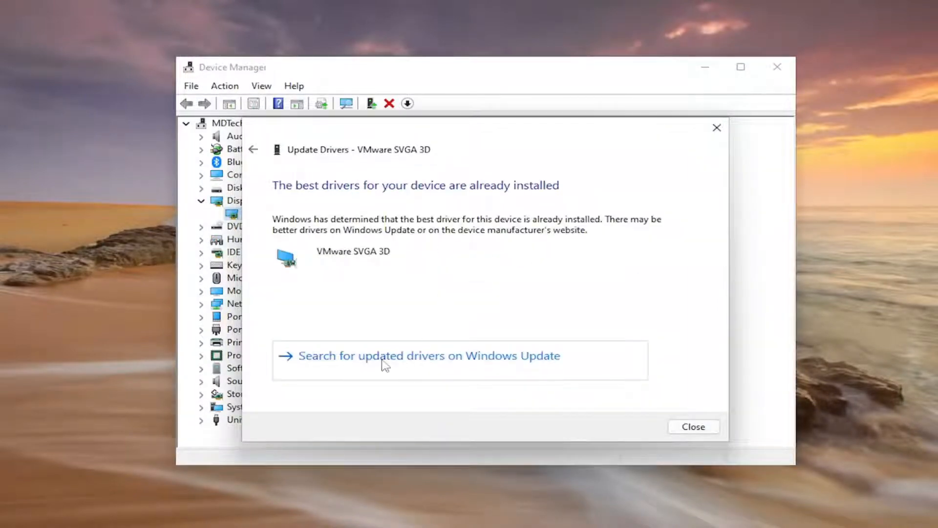
pyautogui.click(428, 355)
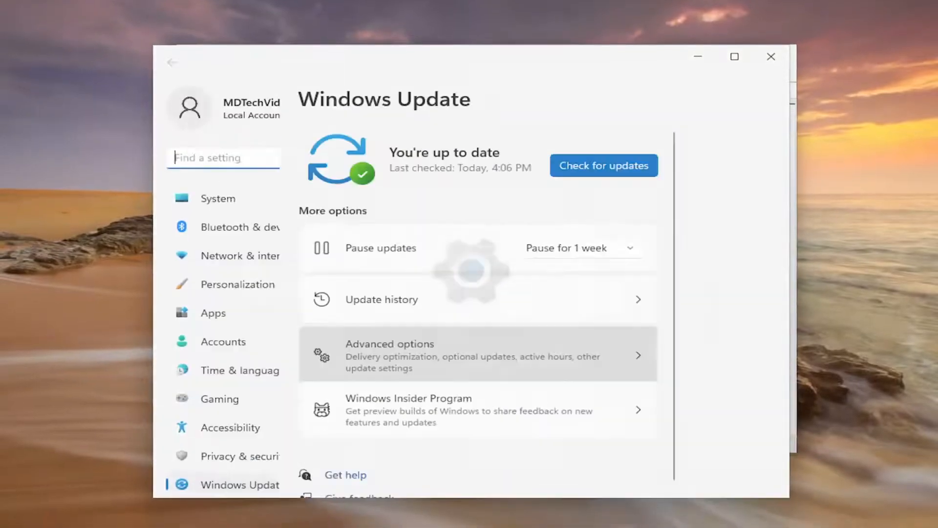
# Close Windows Update and Device Manager, then search for 'control panel'.
pyautogui.click(603, 165)
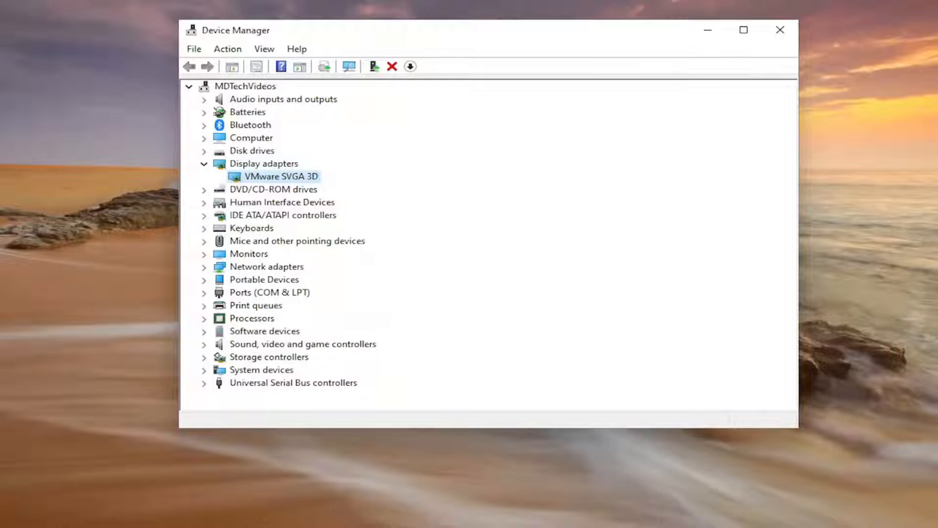
pyautogui.click(780, 30)
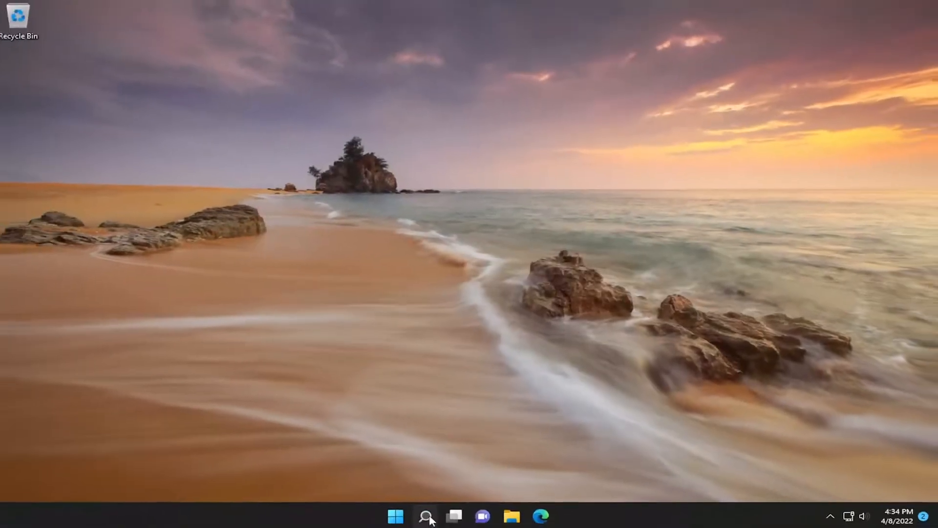
pyautogui.click(426, 516)
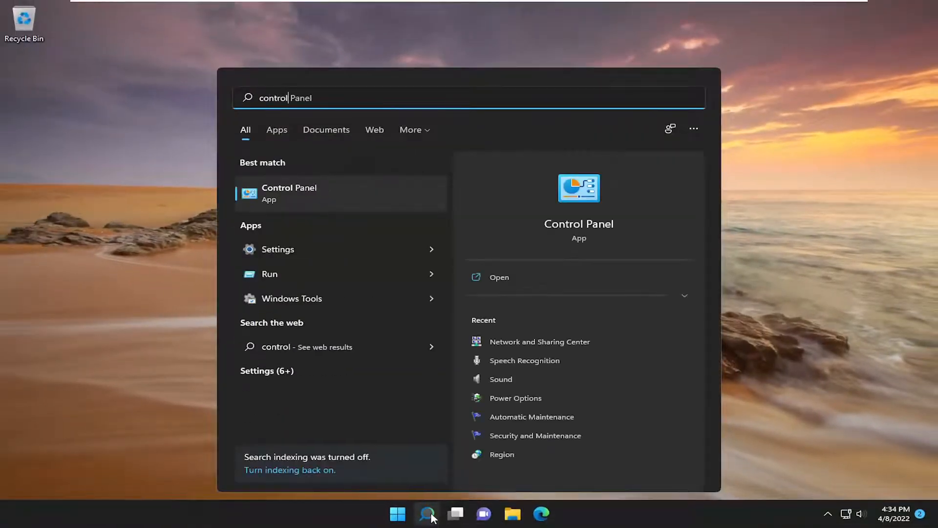
pyautogui.write('control panel')
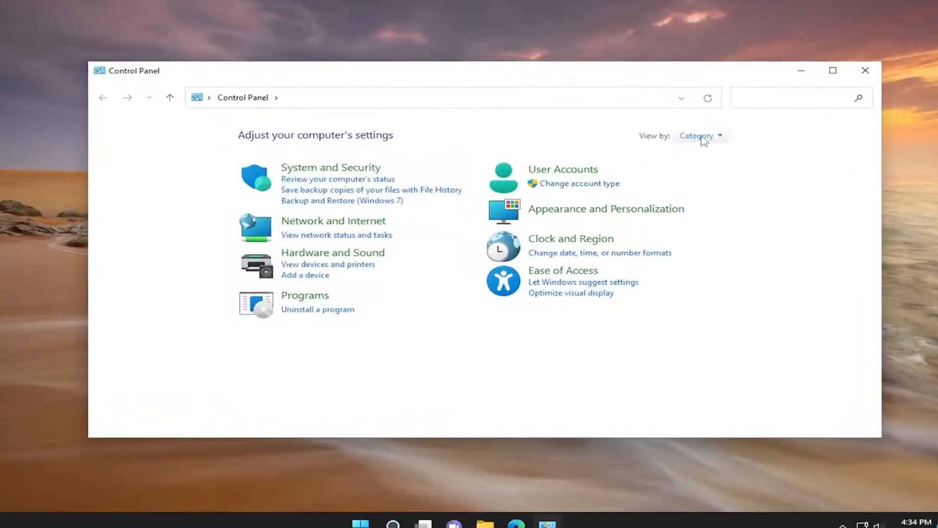
# View Control Panel as Large icons and open Power Options.
pyautogui.click(700, 136)
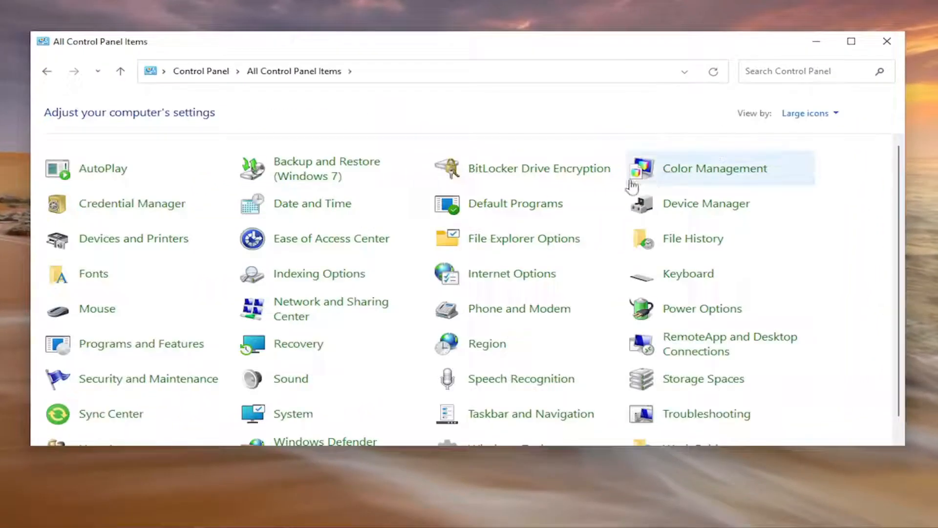
pyautogui.moveTo(683, 314)
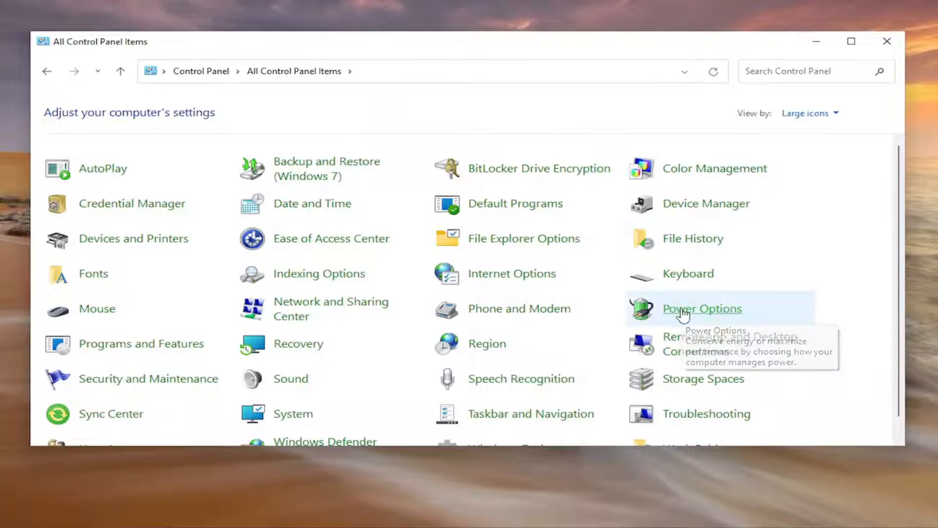
pyautogui.click(702, 308)
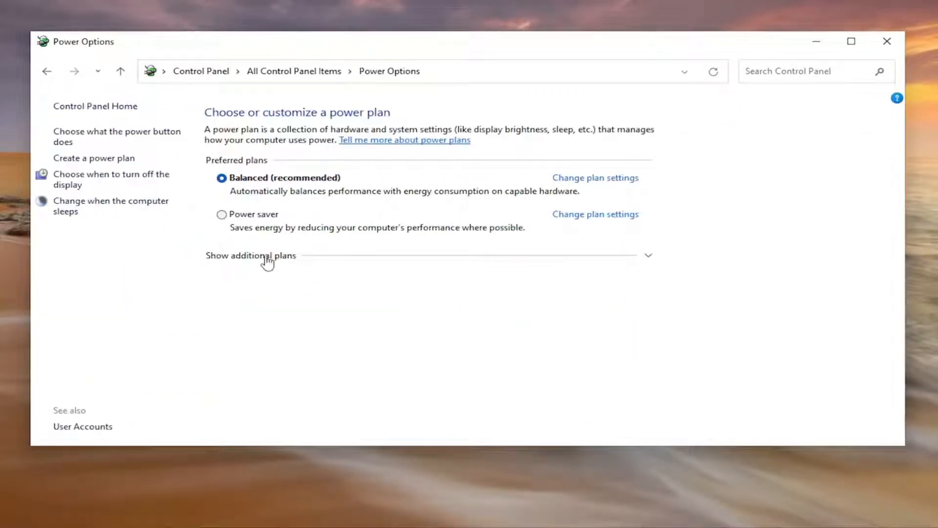
# Show additional plans and select High performance as the active power plan.
pyautogui.click(250, 255)
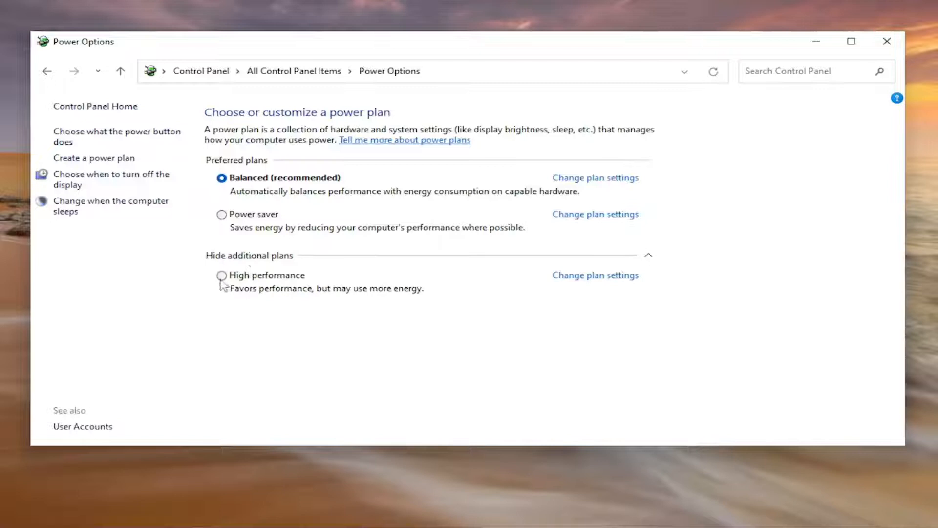
pyautogui.click(222, 274)
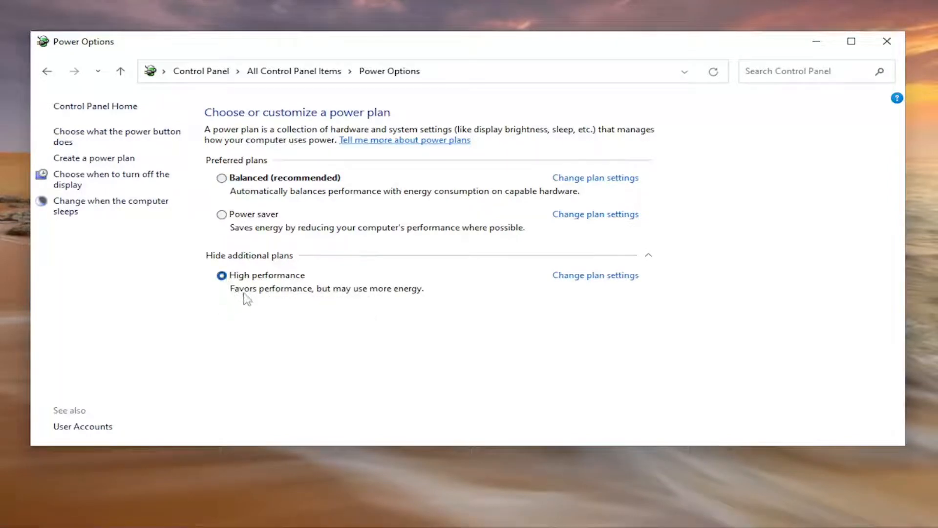
pyautogui.moveTo(408, 294)
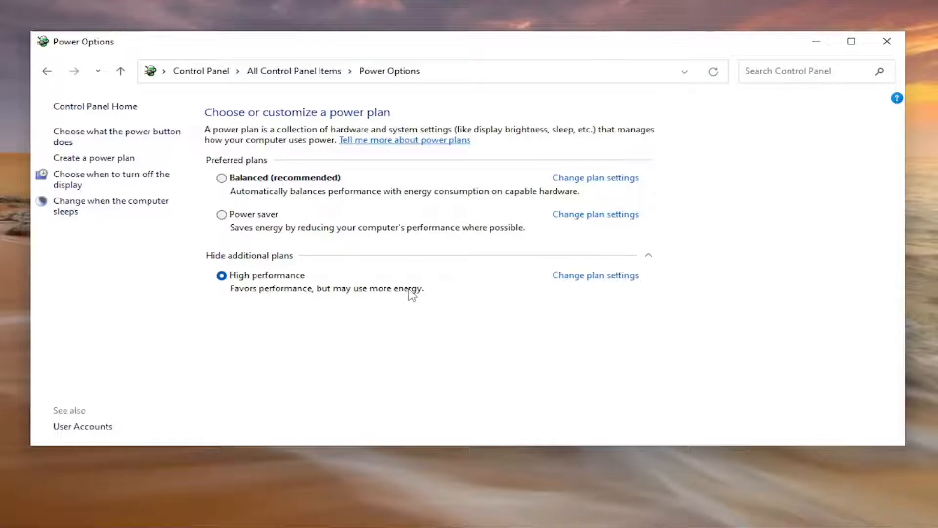
pyautogui.moveTo(394, 288)
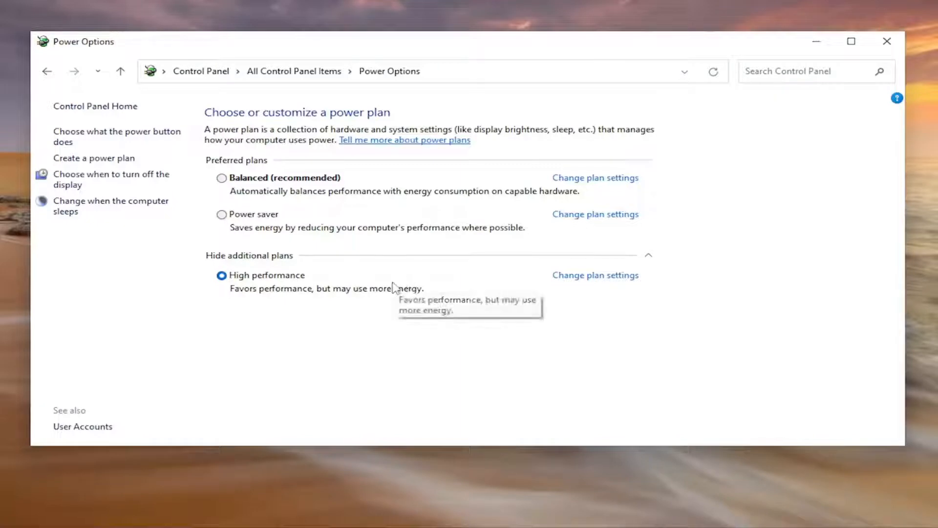
pyautogui.moveTo(394, 293)
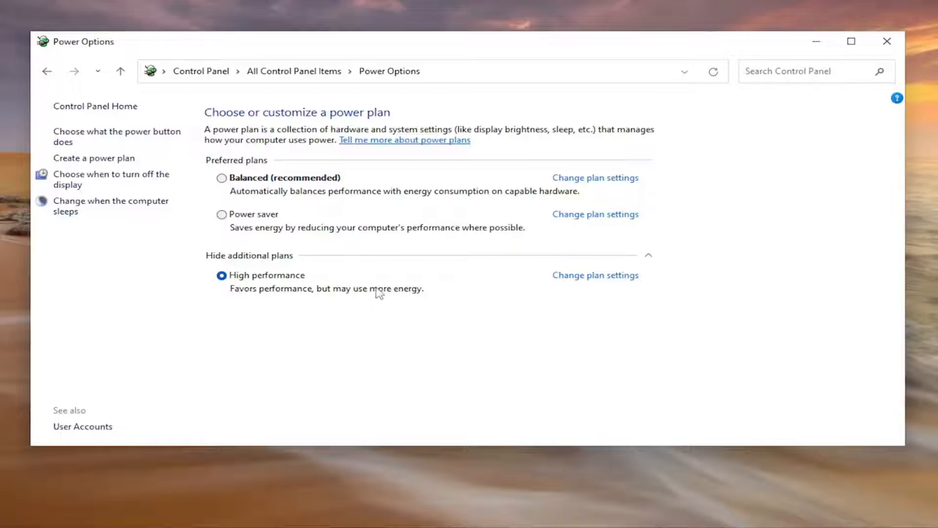
pyautogui.moveTo(352, 326)
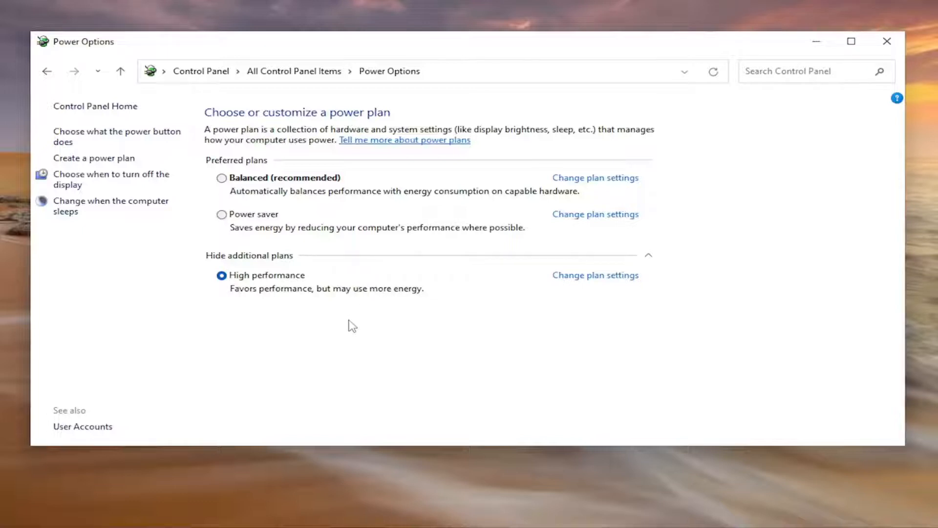
pyautogui.moveTo(326, 294)
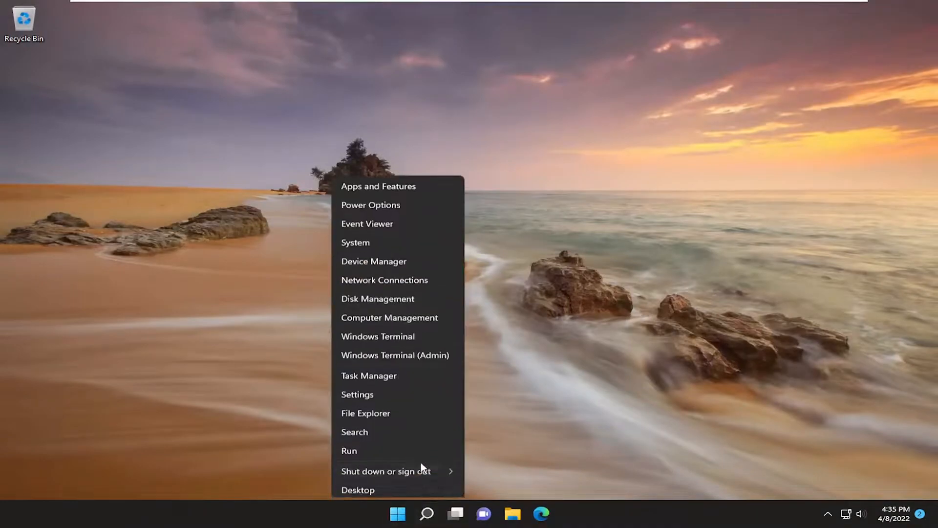
# Restart the PC from the Shut down or sign out menu.
pyautogui.click(386, 471)
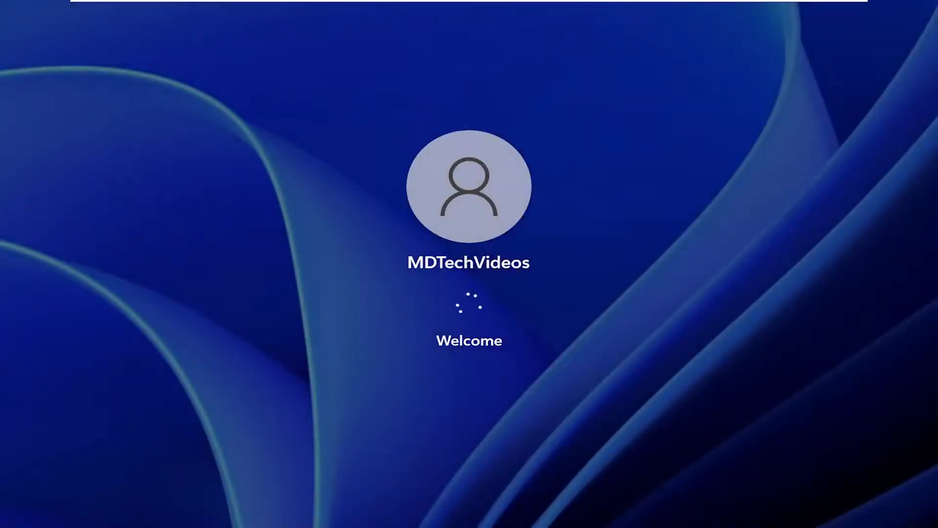